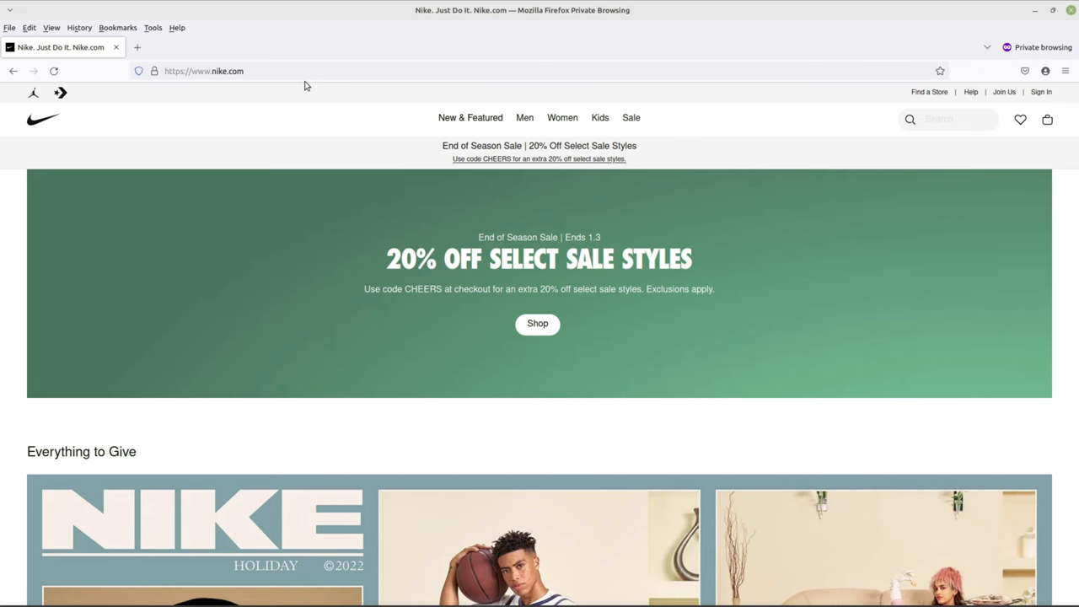
pyautogui.moveTo(310, 71)
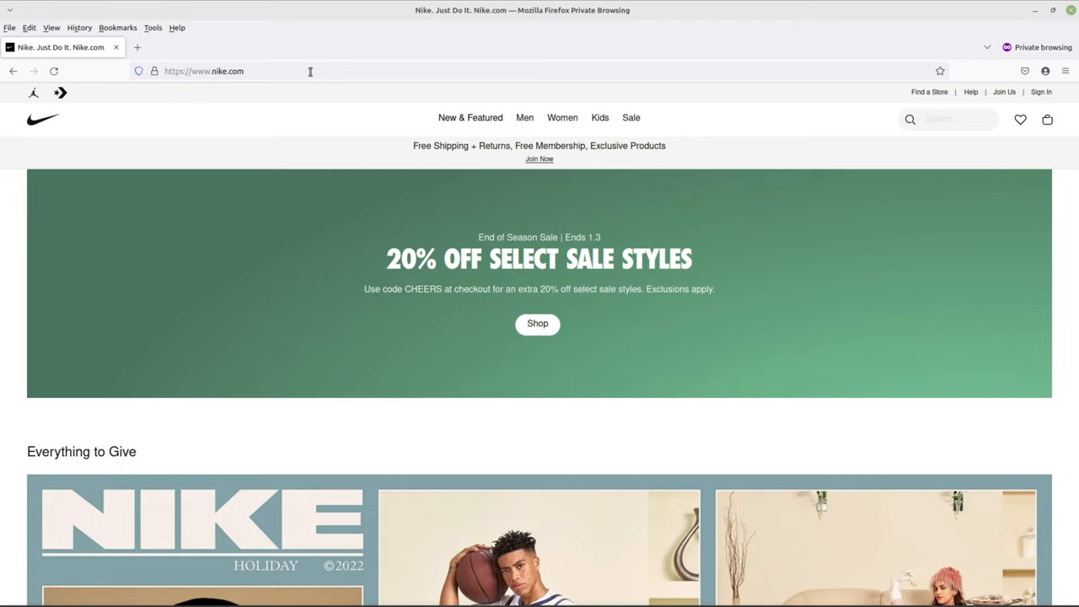
# Step: Search the store for "pegasus 39" to list its 16 matching shoes
pyautogui.click(911, 118)
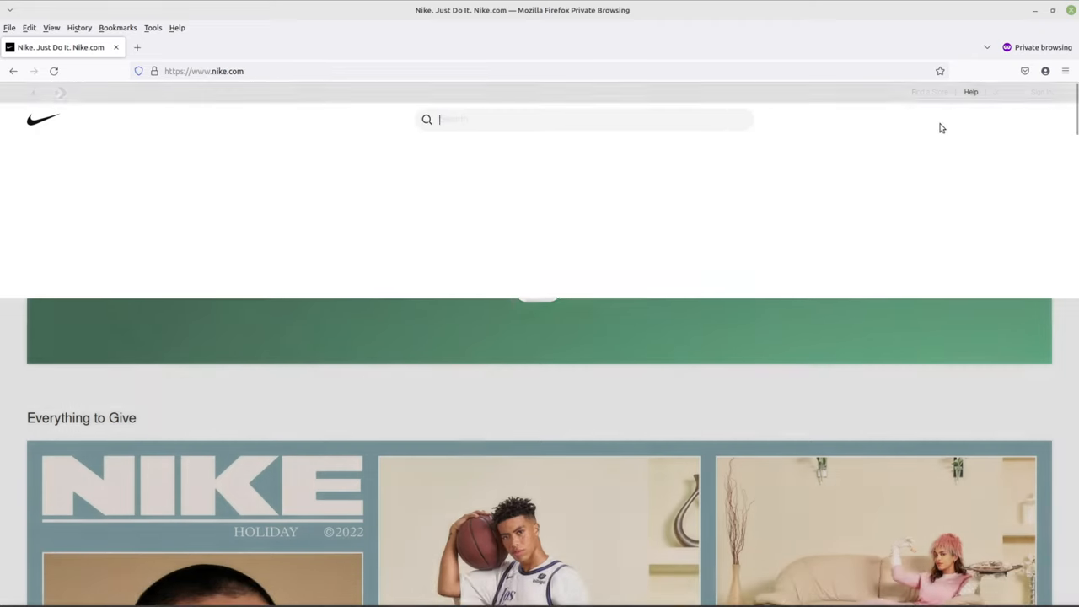
pyautogui.click(583, 118)
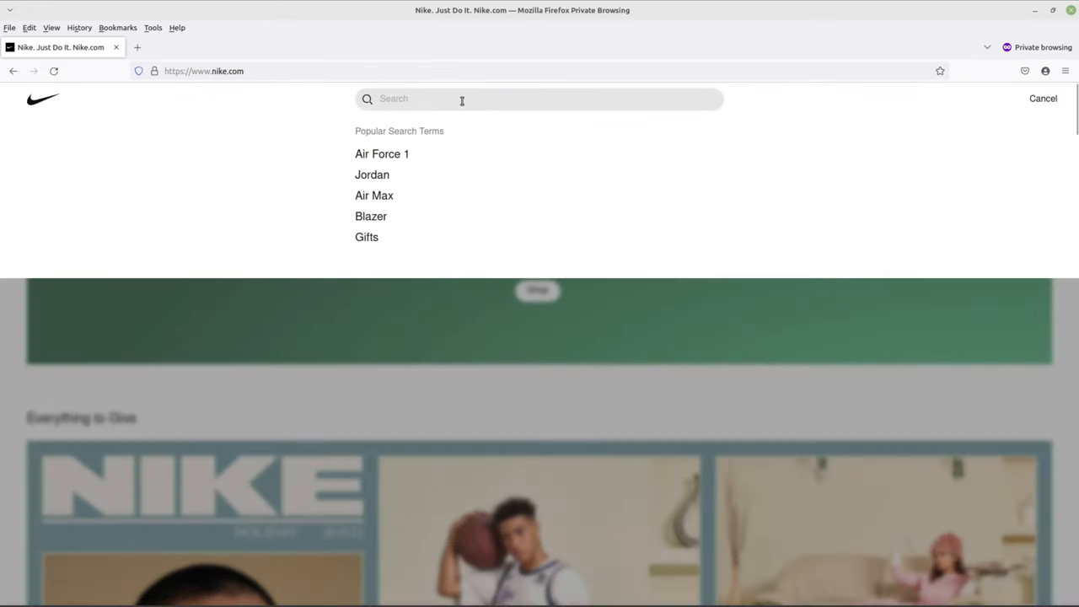
pyautogui.write('pega')
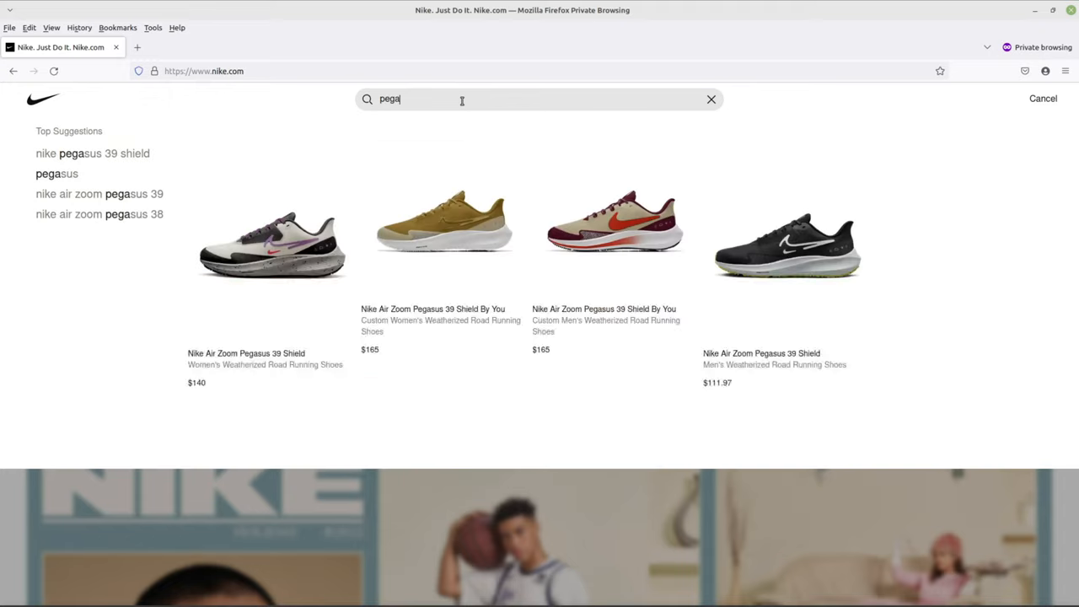
pyautogui.write('sus 39')
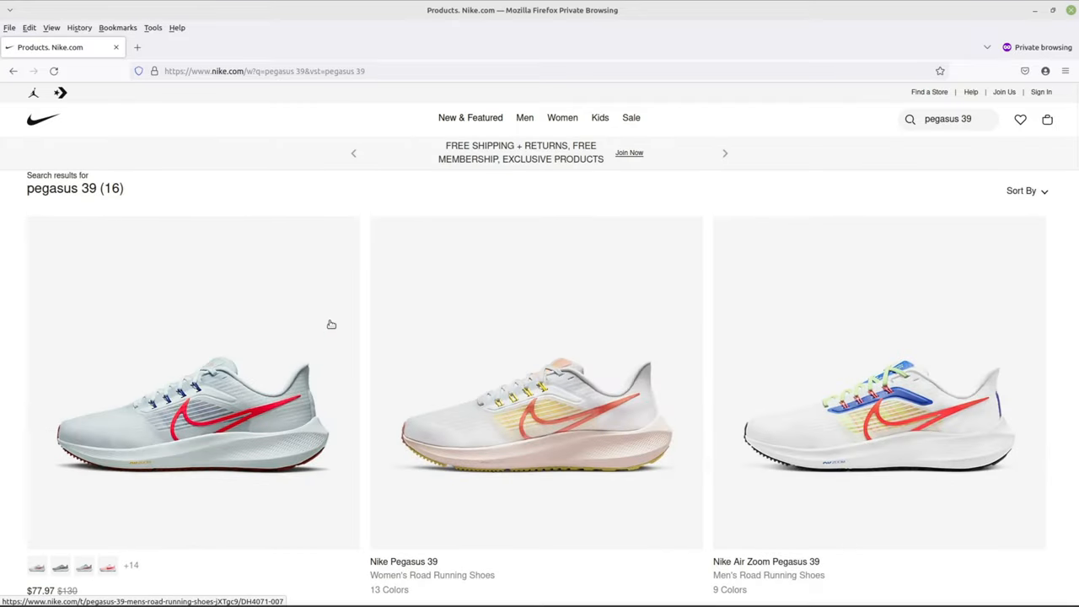
# Step: Go to the men's Nike Pegasus 39 road running shoe page, shown at $77.97 with 40% off
pyautogui.scroll(-3)
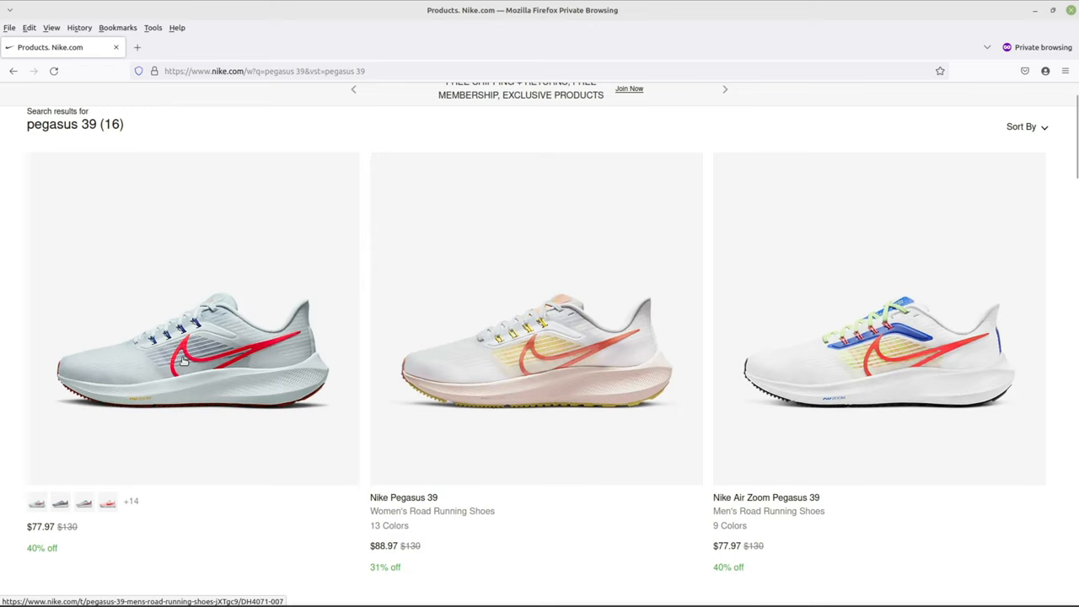
pyautogui.click(193, 321)
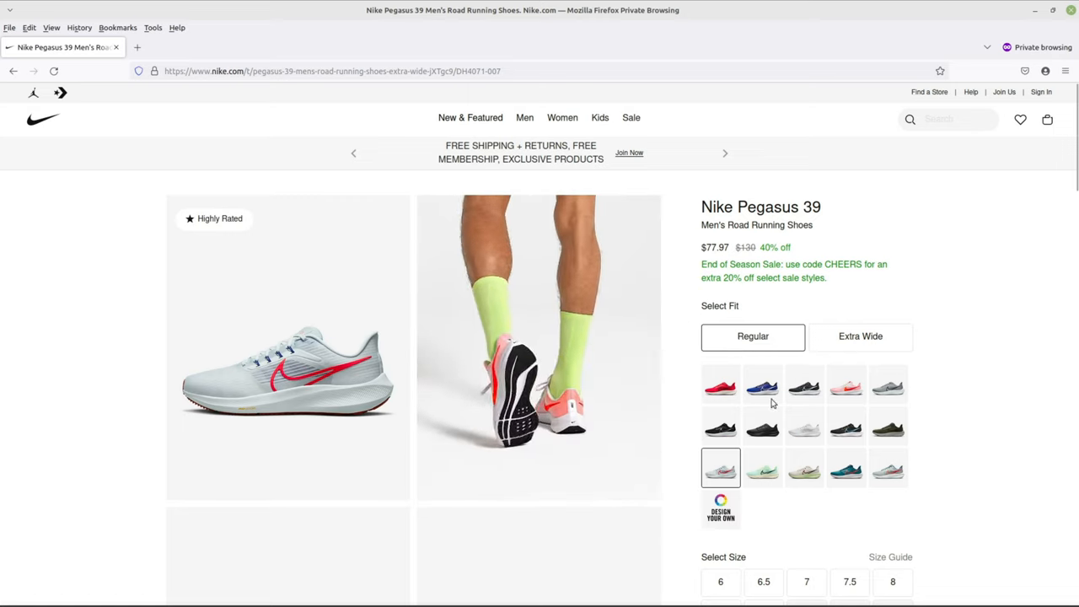
# Step: Choose size 8.5 and switch to the black and white colourway at full price $130
pyautogui.scroll(-3)
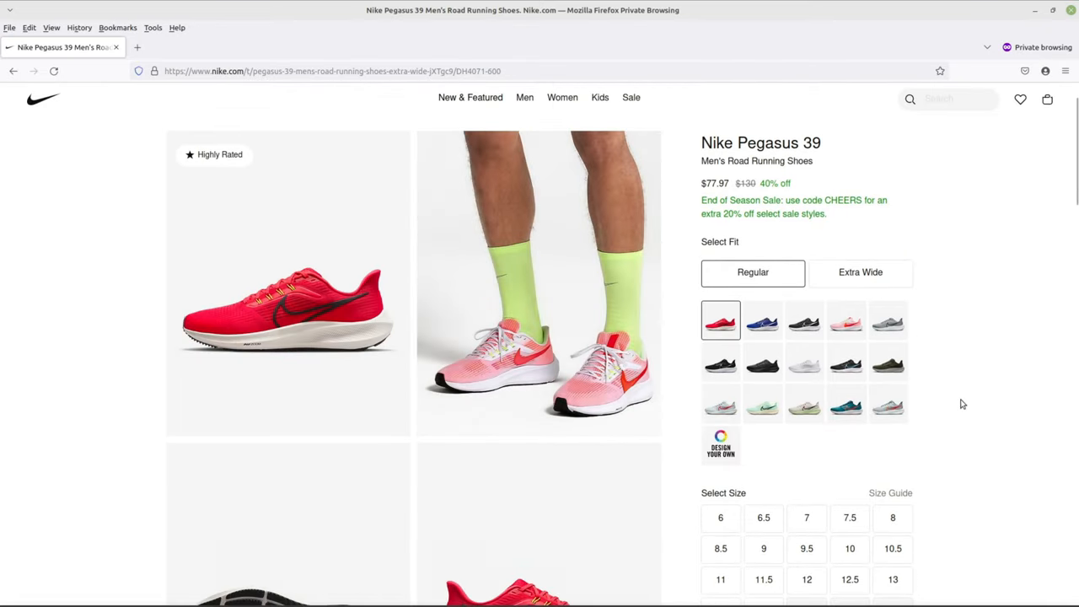
pyautogui.scroll(-3)
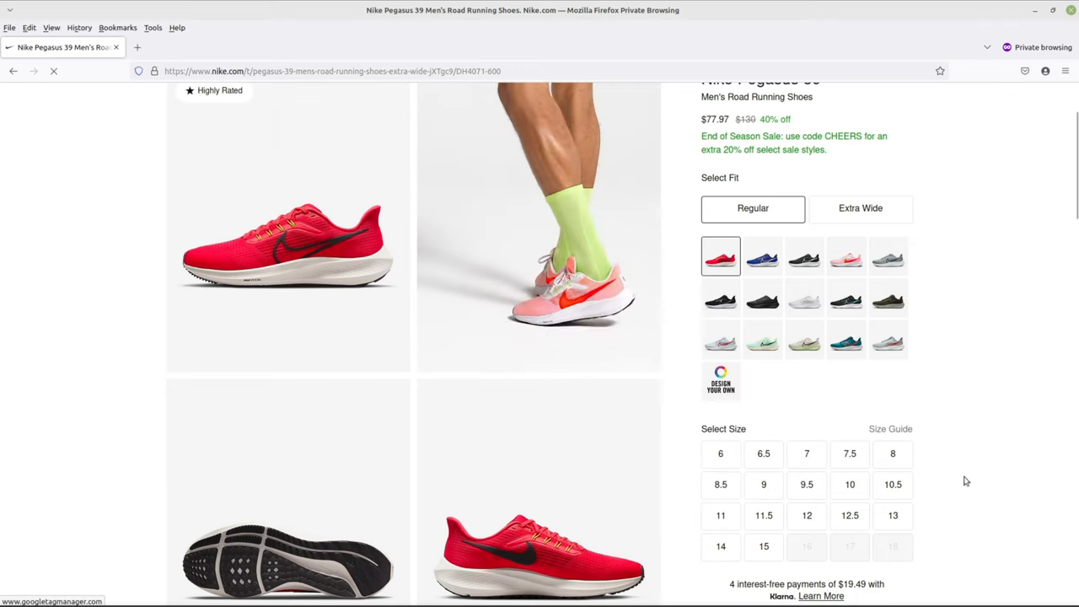
pyautogui.click(722, 484)
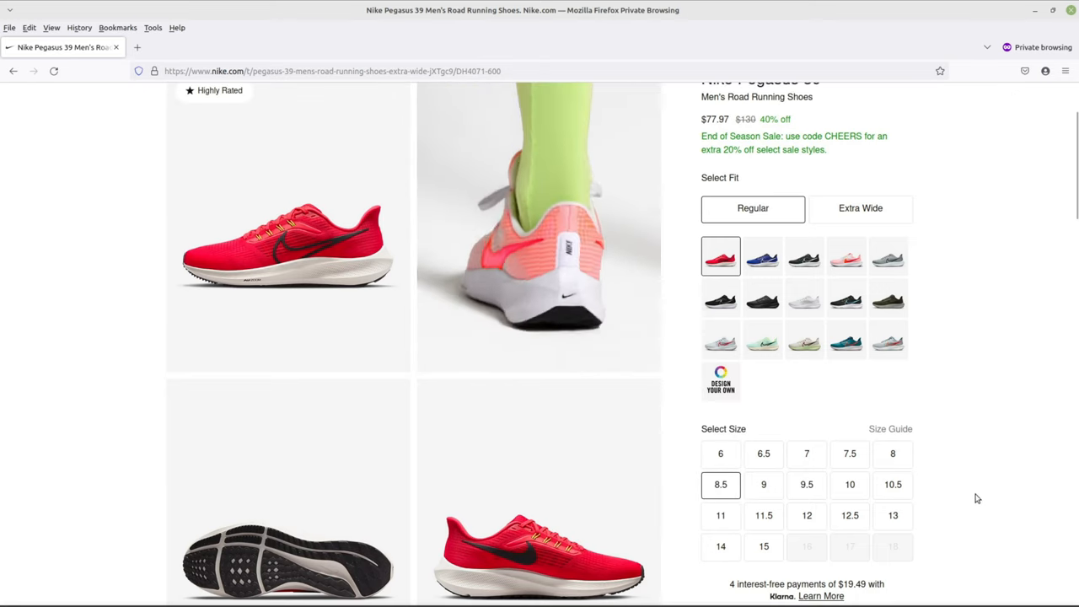
pyautogui.scroll(3)
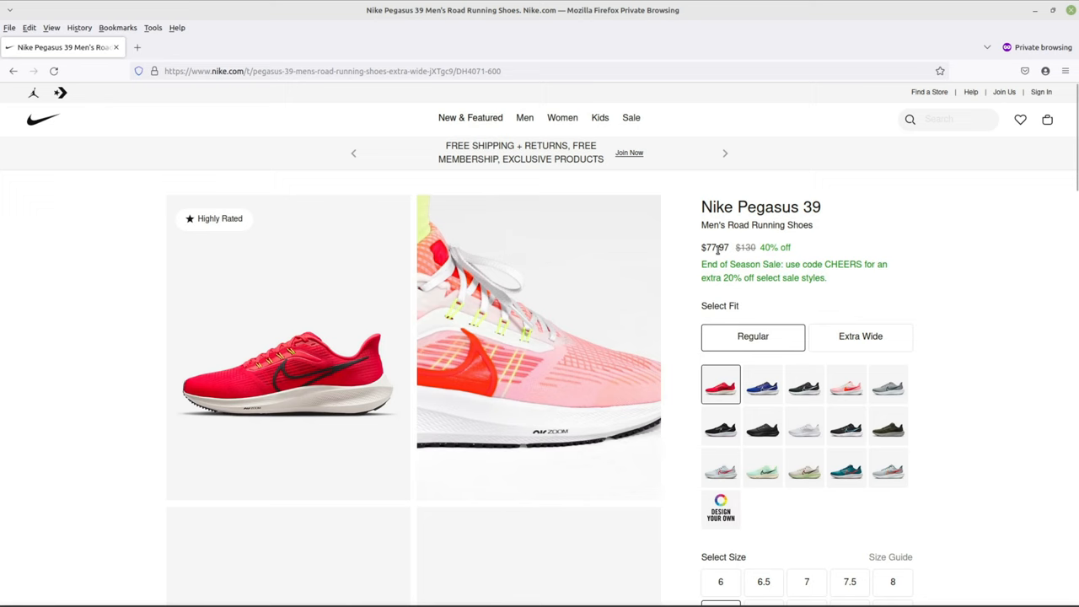
pyautogui.scroll(-3)
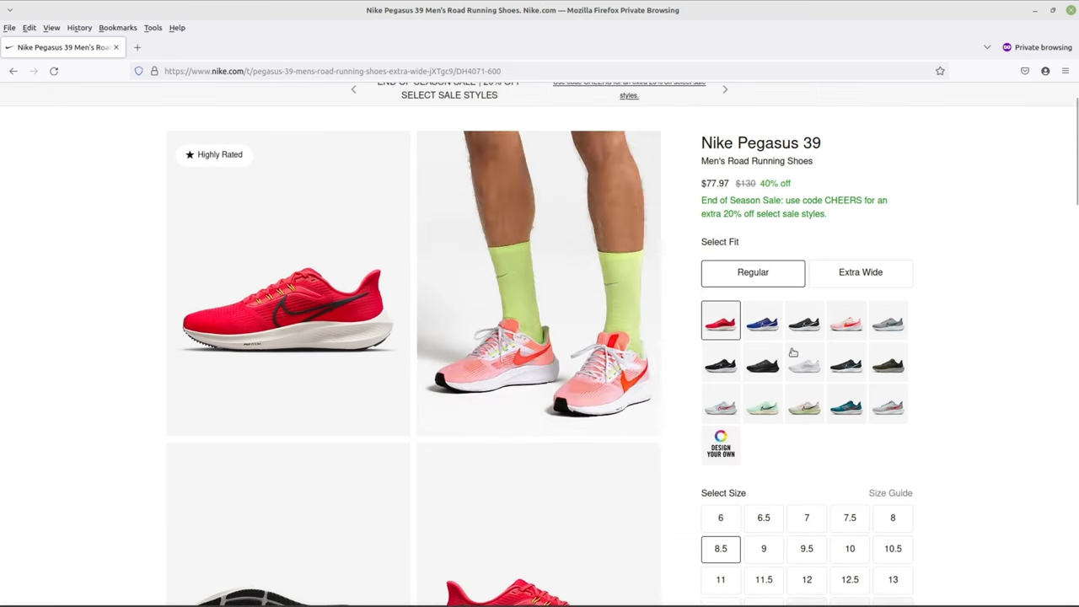
pyautogui.click(803, 320)
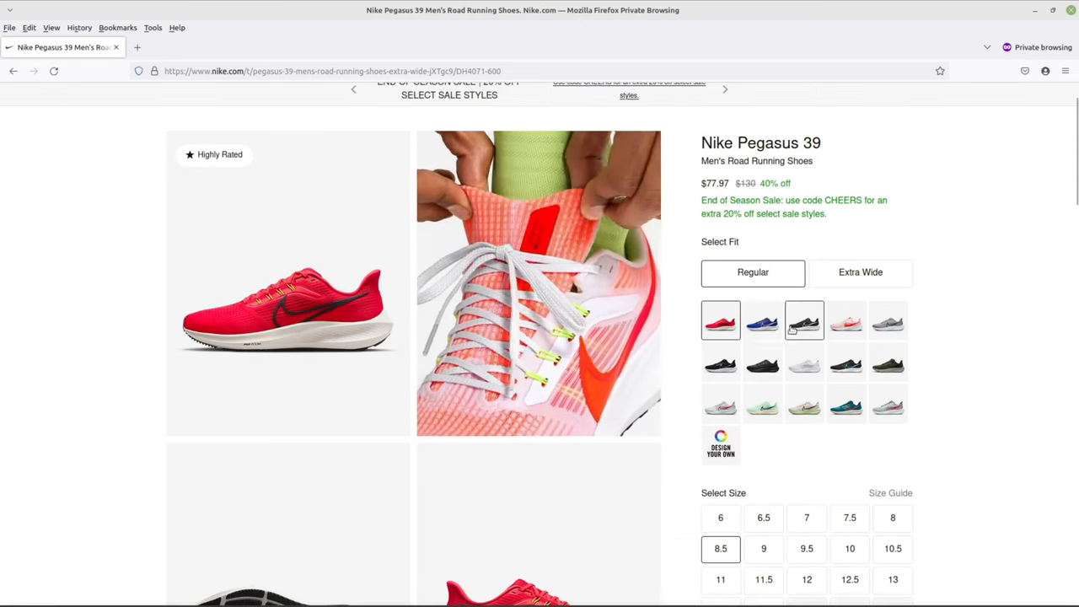
pyautogui.click(805, 320)
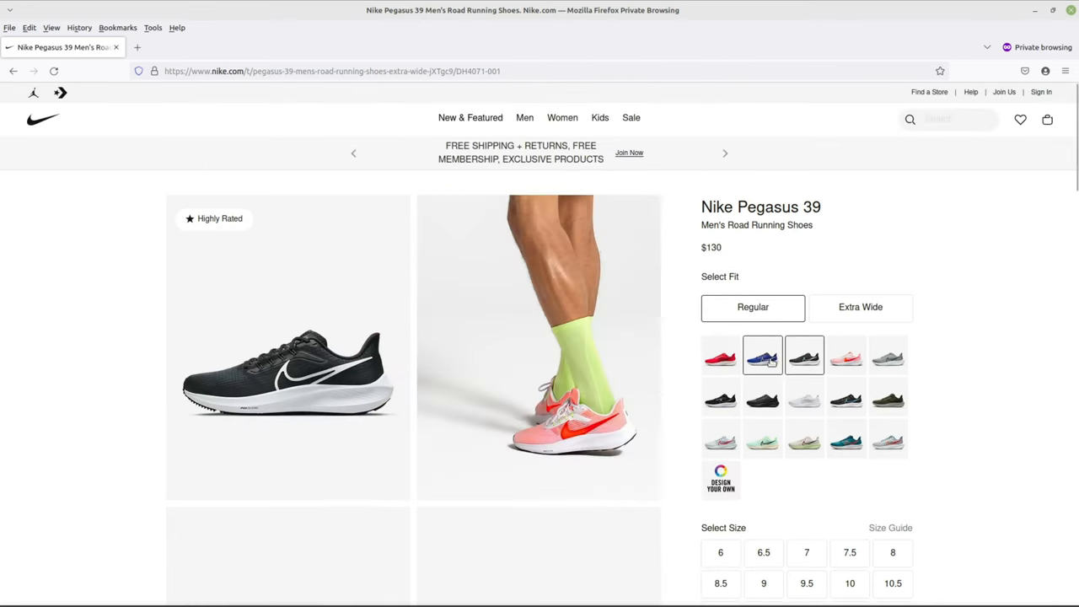
# Step: Browse the blue, pink, black and cream colourways, then settle on the red one at $77.97
pyautogui.click(762, 354)
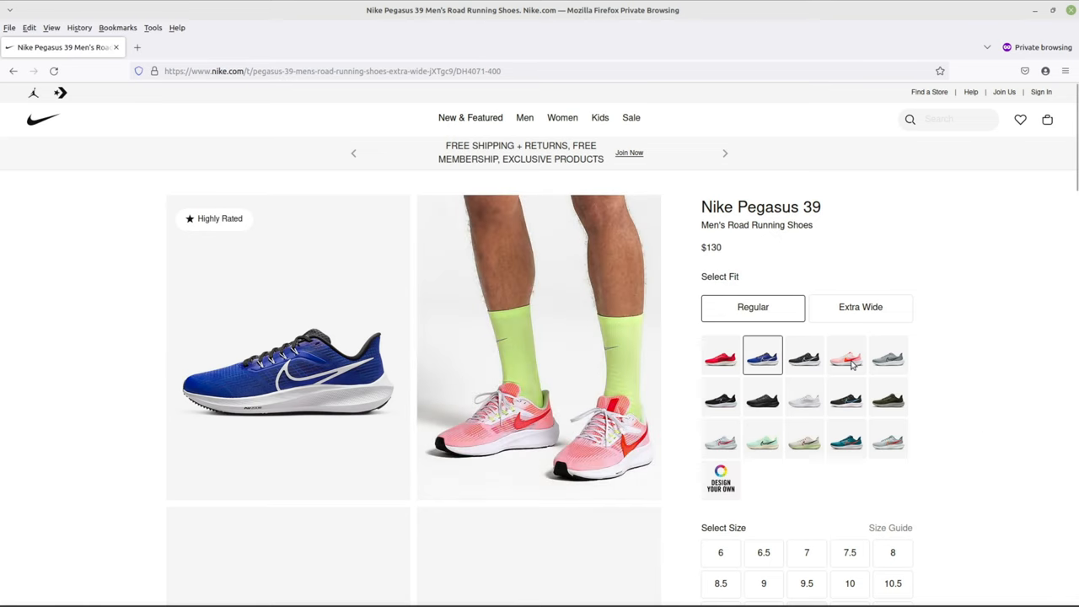
pyautogui.click(847, 354)
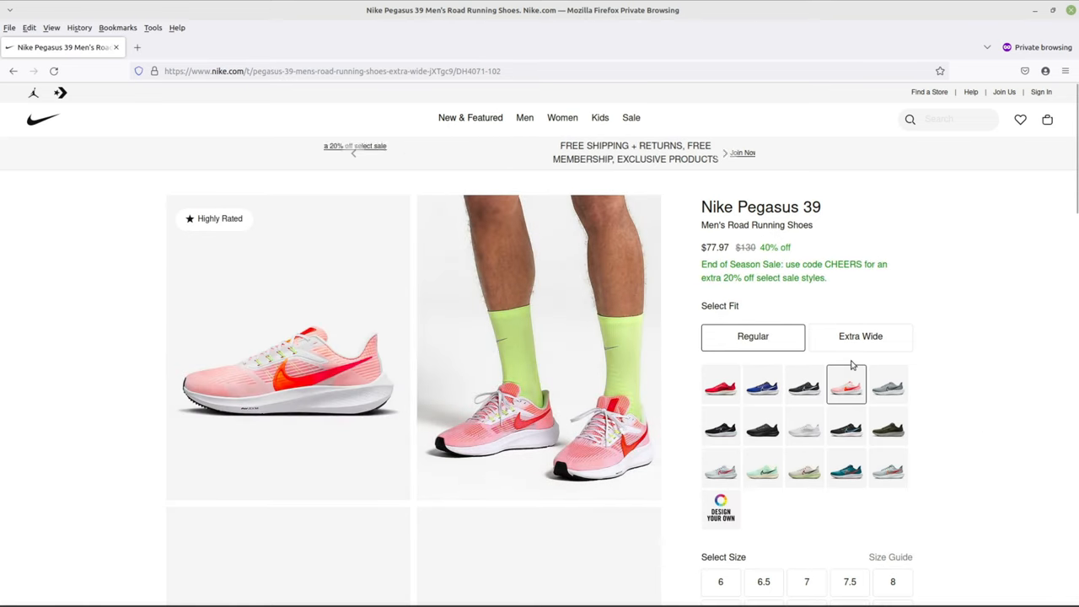
pyautogui.click(887, 385)
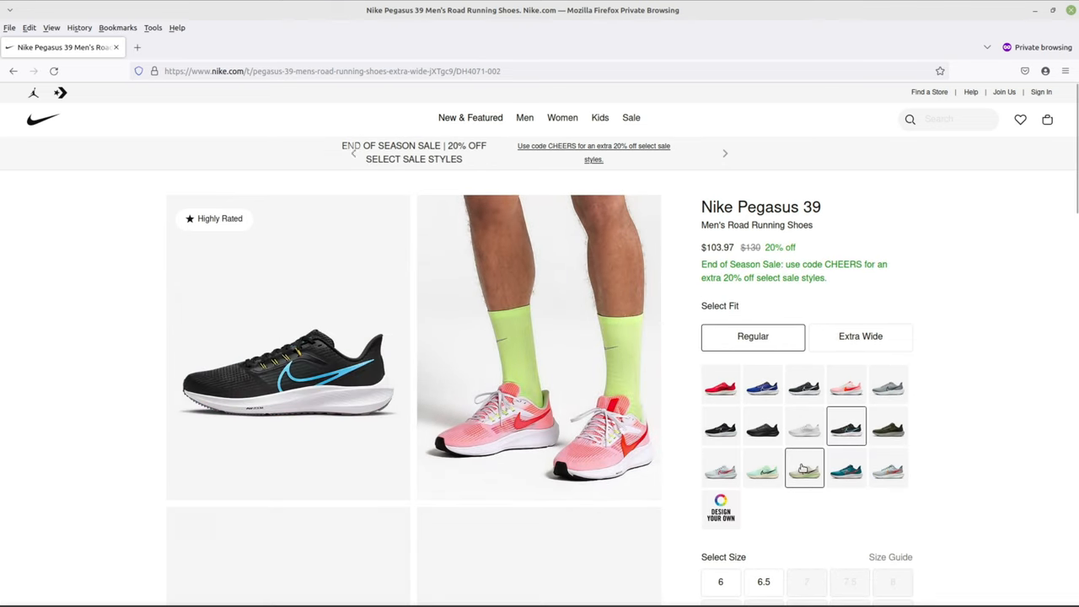
pyautogui.click(762, 469)
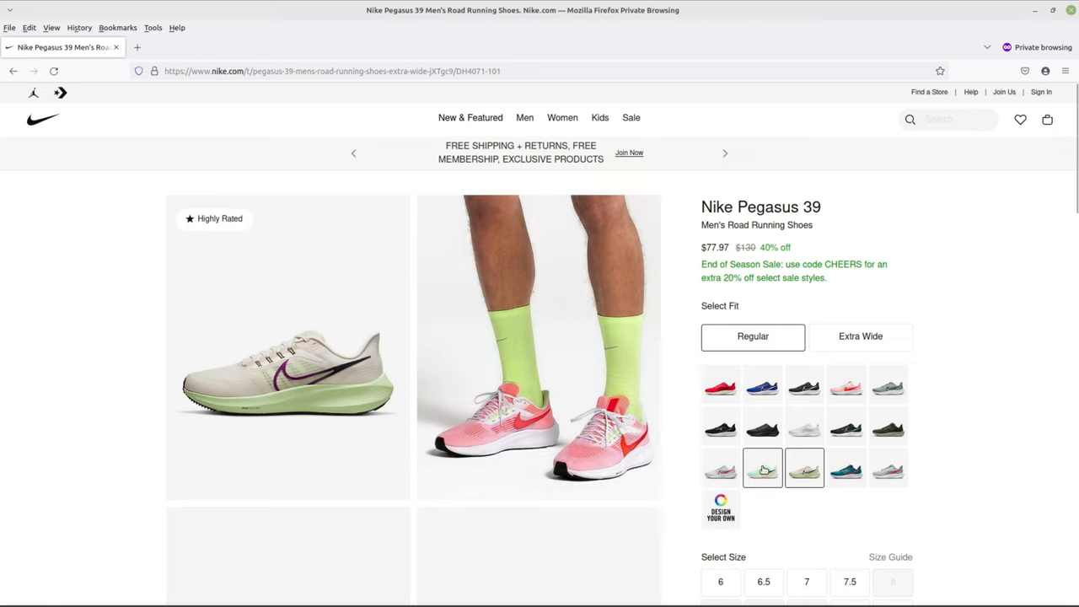
pyautogui.click(721, 469)
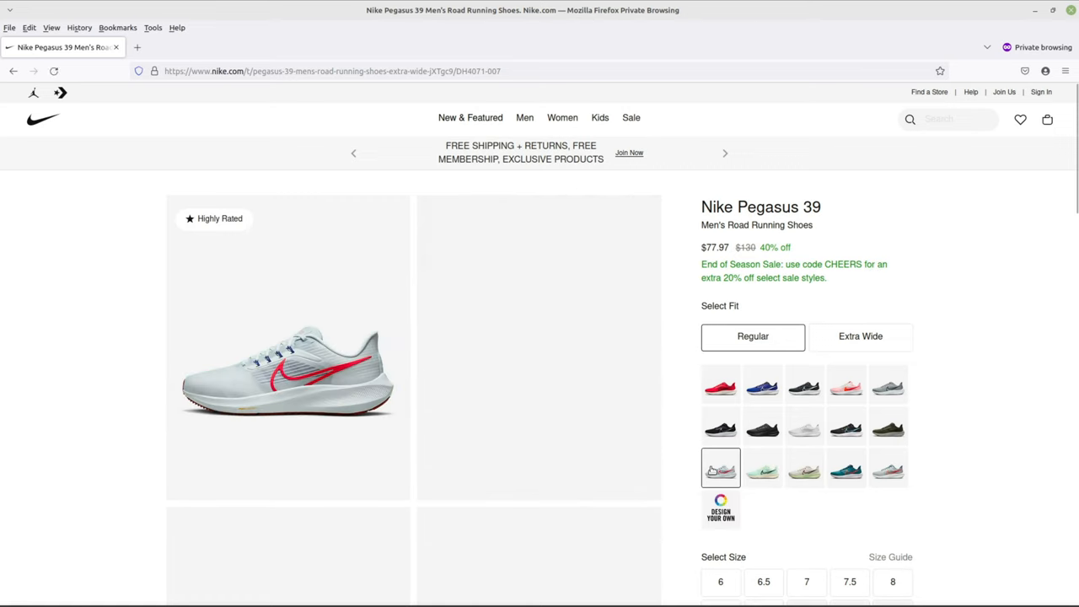
pyautogui.click(721, 385)
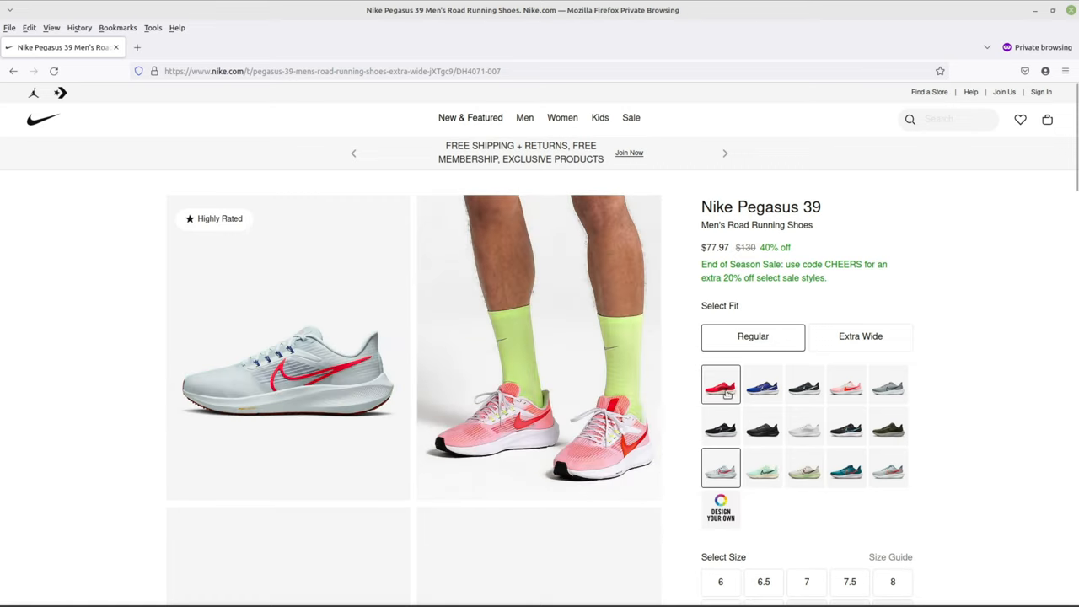
pyautogui.click(721, 385)
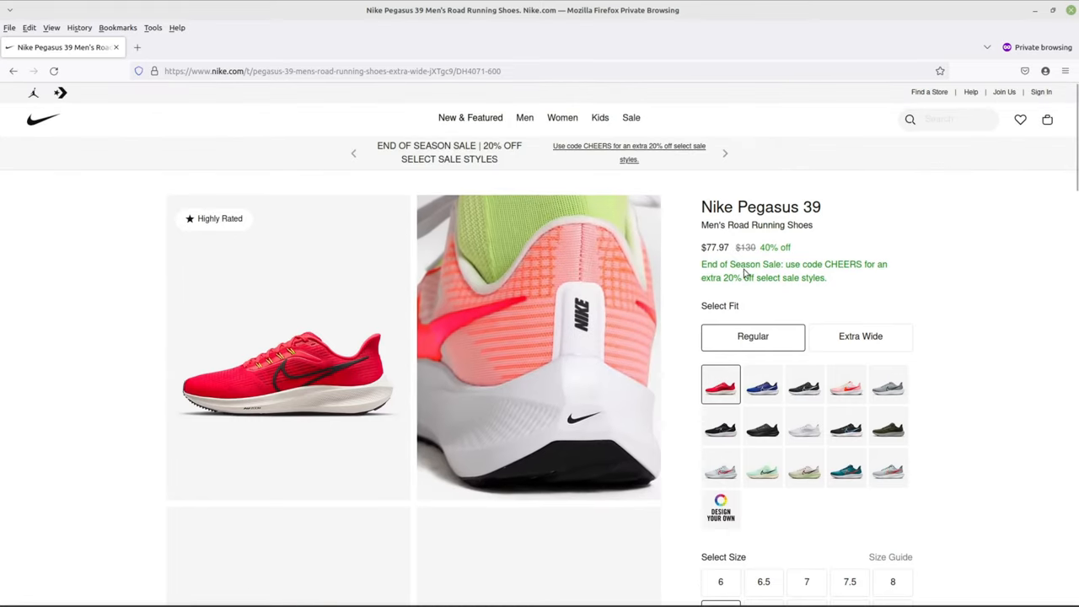
# Step: Add the red size 8.5 Pegasus 39 to the bag and view the cart totalling $85.97
pyautogui.scroll(-3)
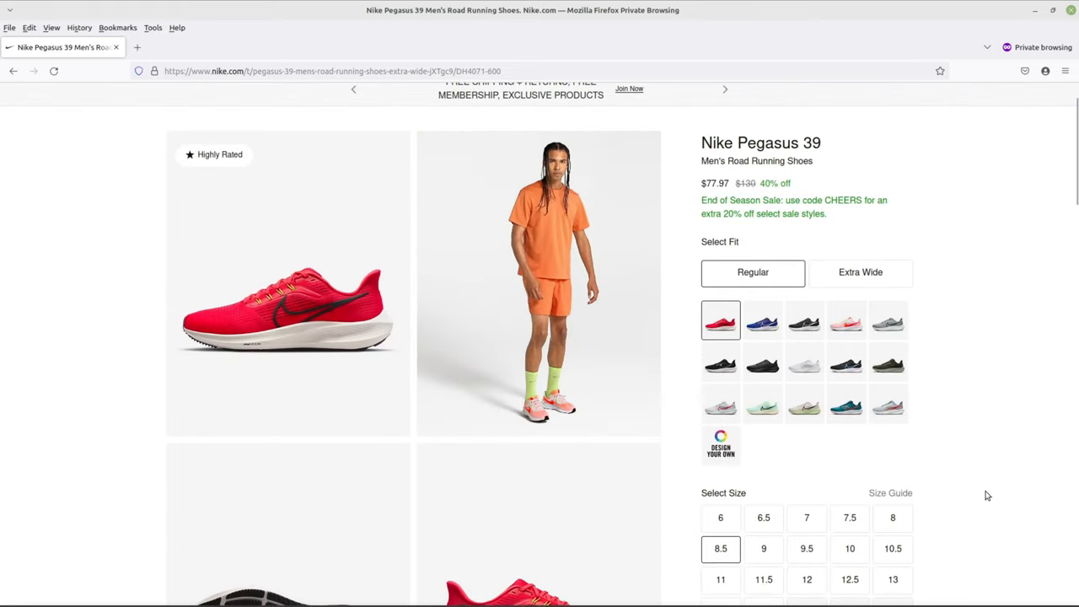
pyautogui.scroll(-3)
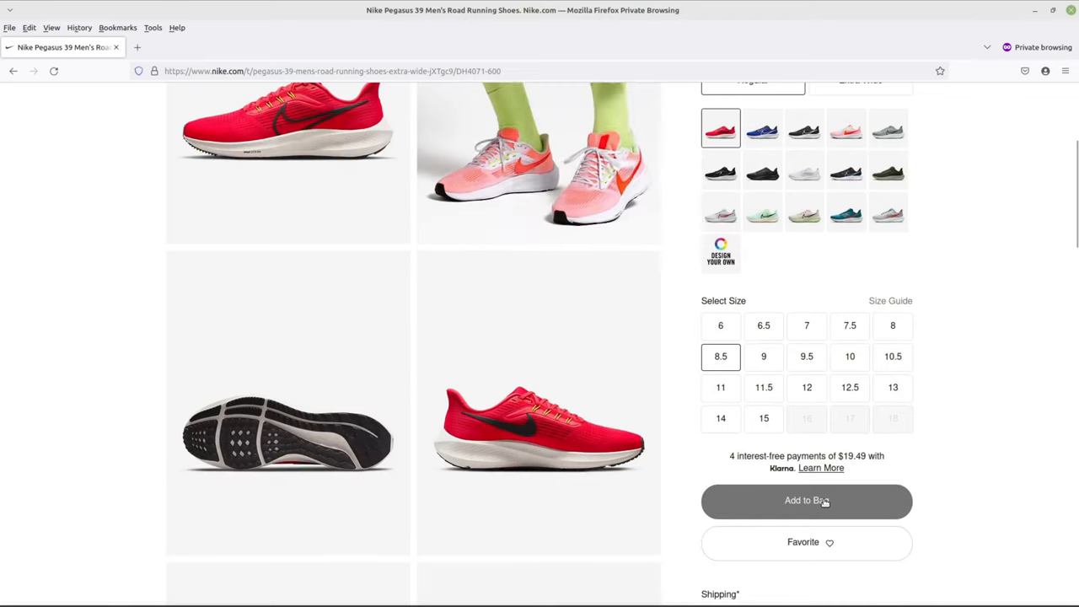
pyautogui.click(806, 499)
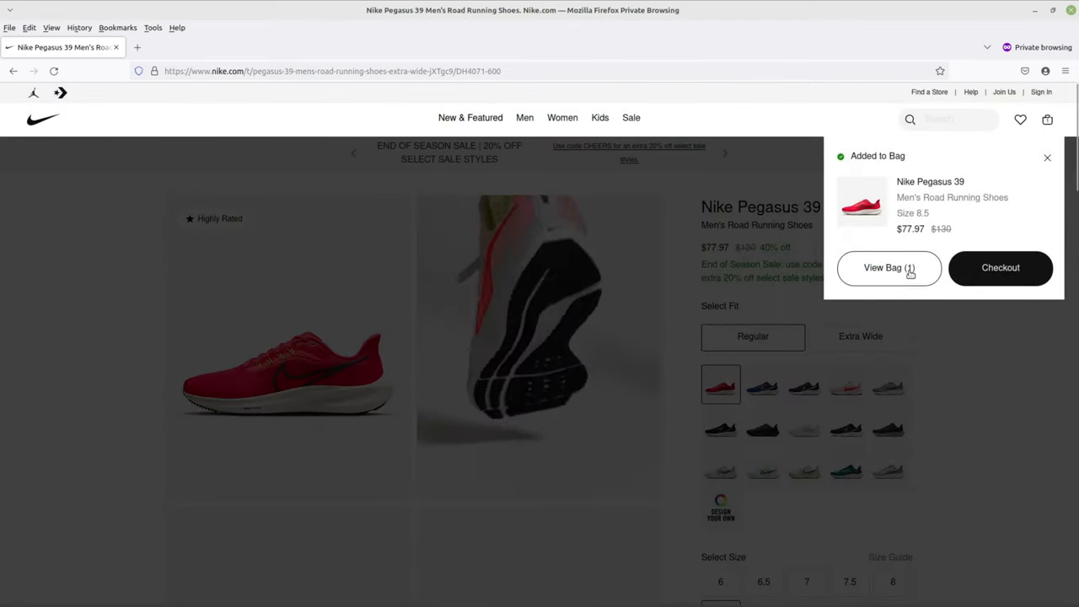
pyautogui.click(889, 266)
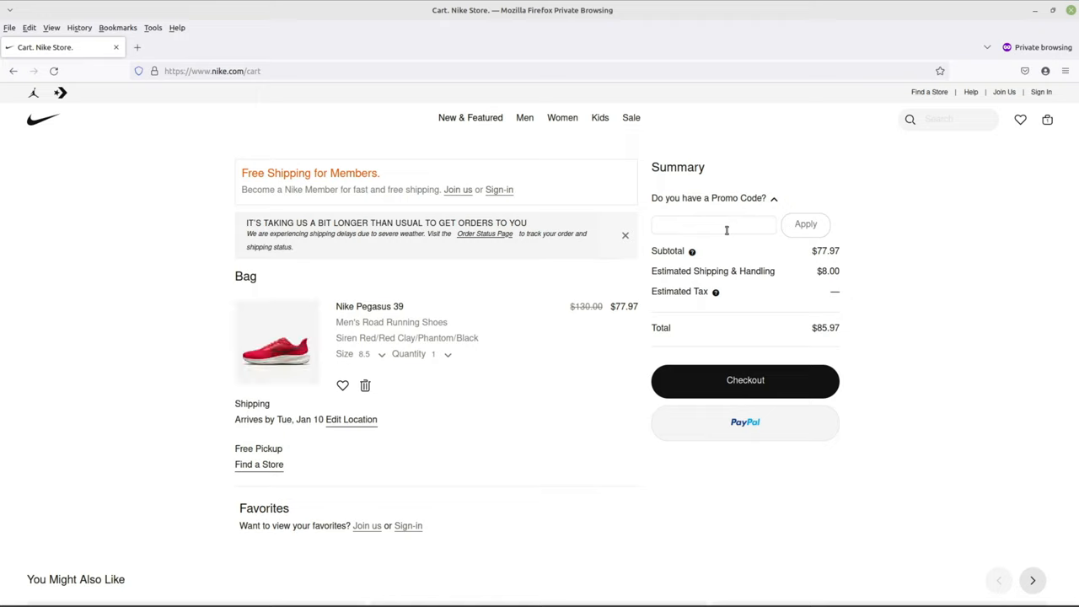
# Step: Apply the CHEERS promo code for 20% off, bringing the cart total to $70.38
pyautogui.click(711, 224)
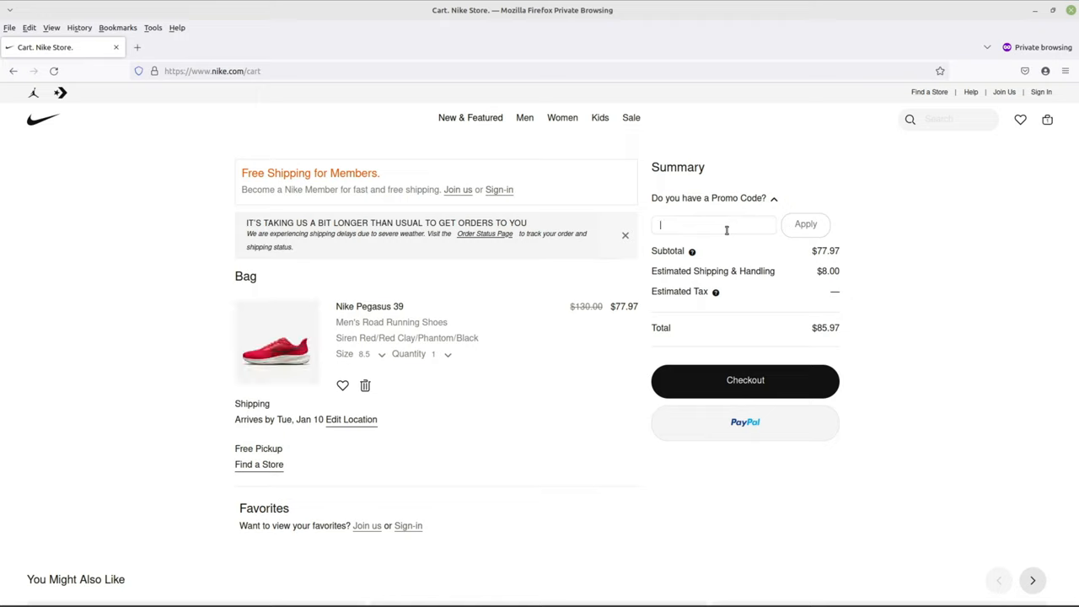
pyautogui.write('cheers')
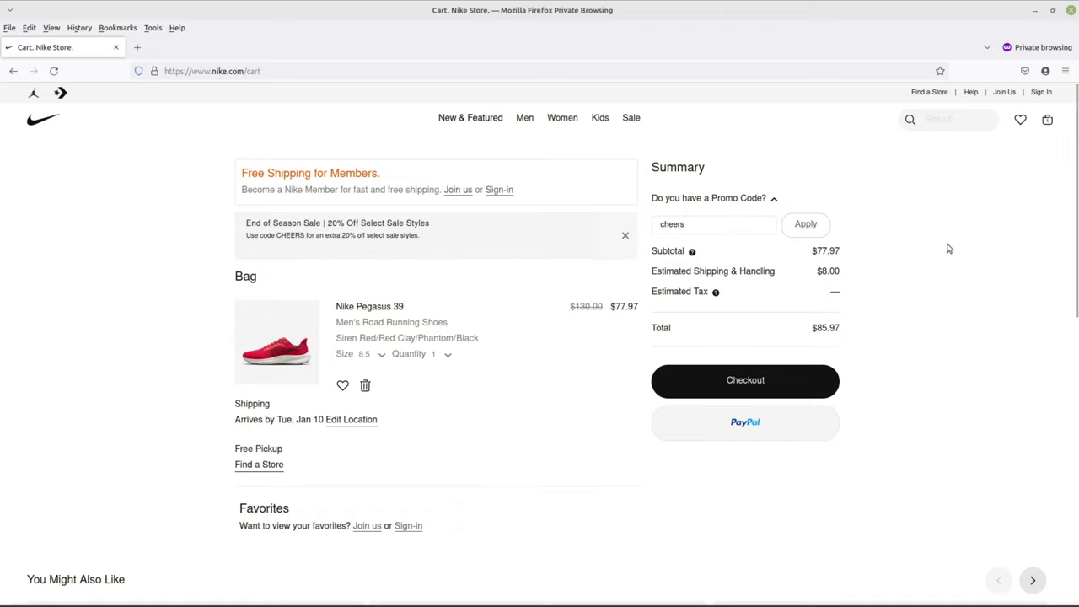
pyautogui.click(806, 222)
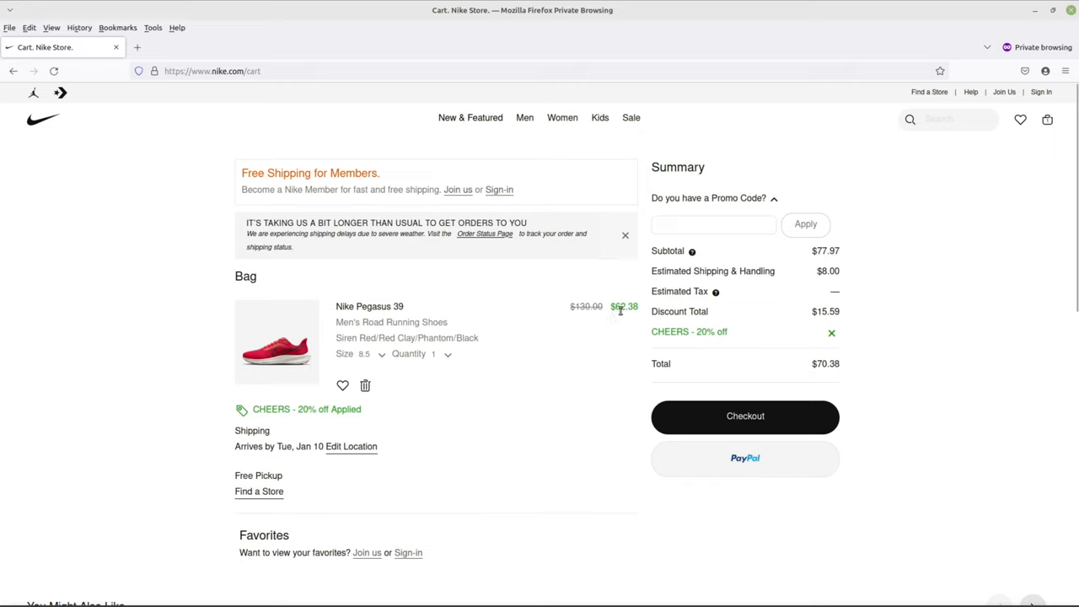
pyautogui.click(806, 222)
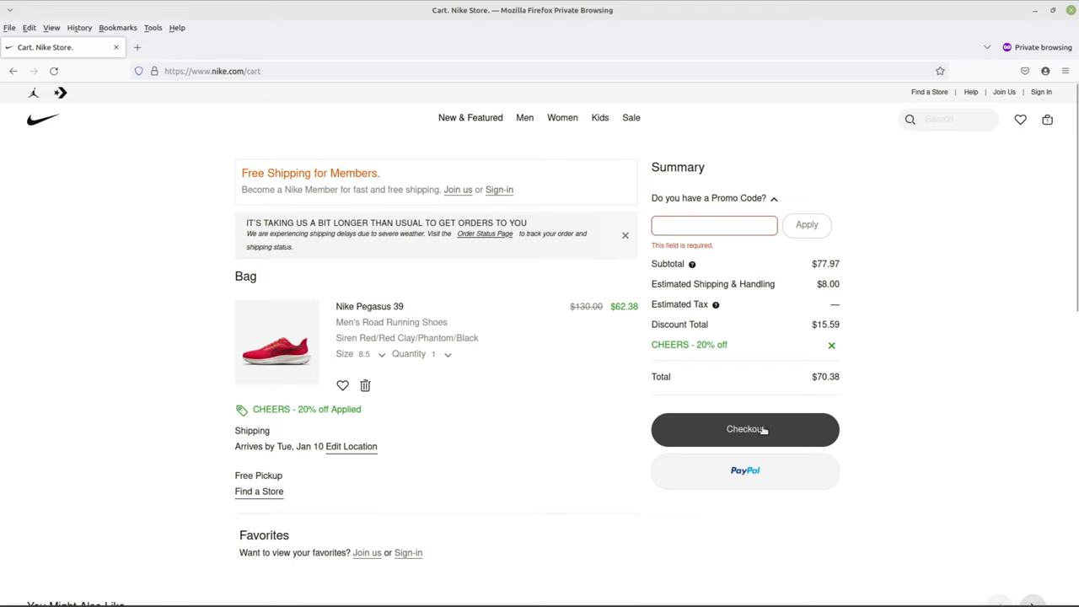
pyautogui.scroll(-3)
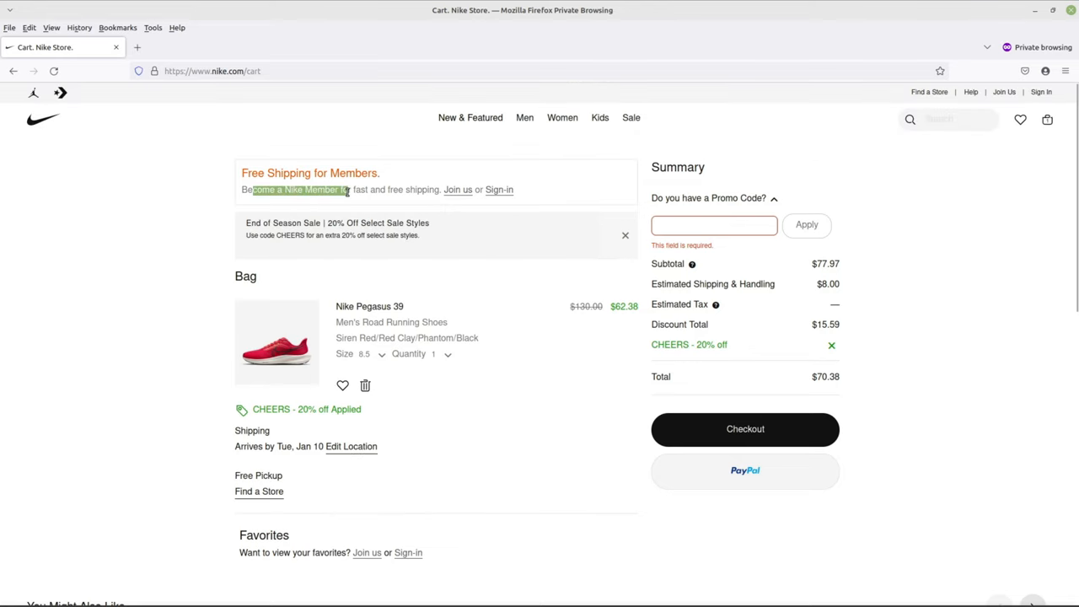
pyautogui.moveTo(351, 189); pyautogui.dragTo(425, 189)
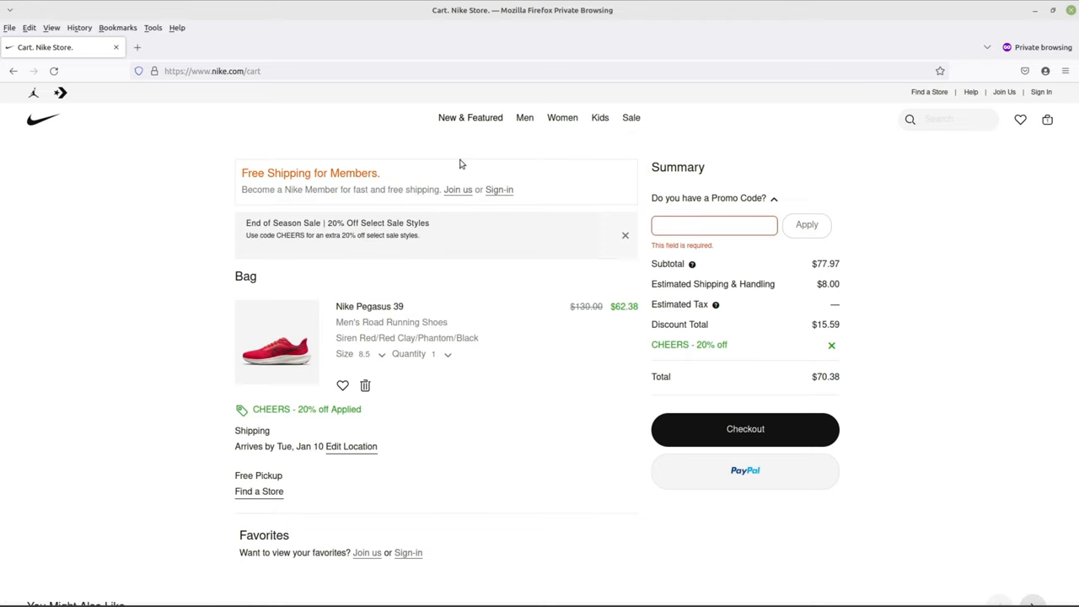
pyautogui.moveTo(624, 162)
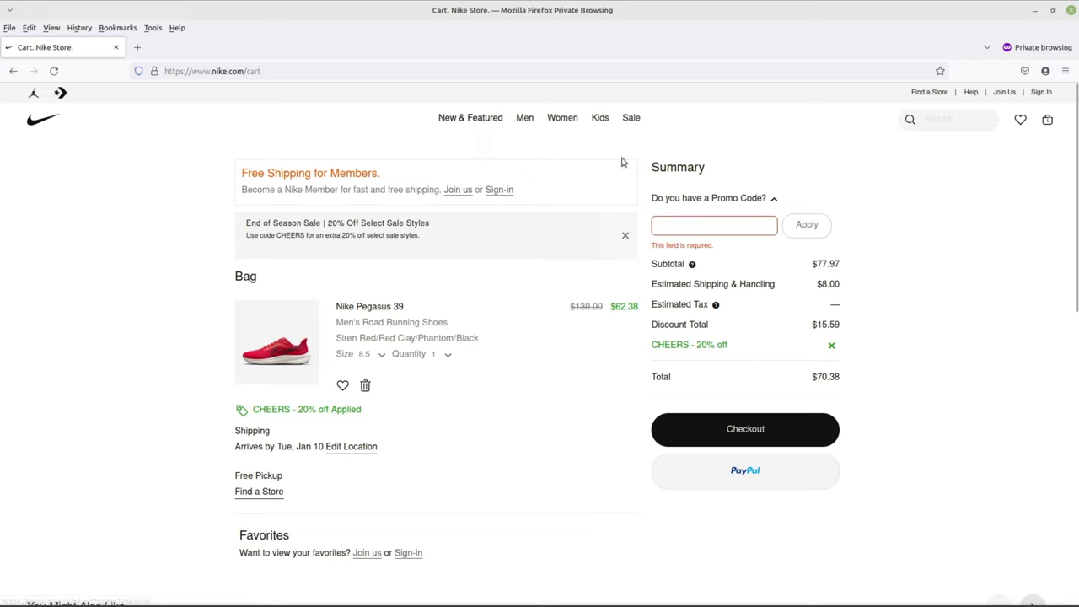
pyautogui.moveTo(708, 283)
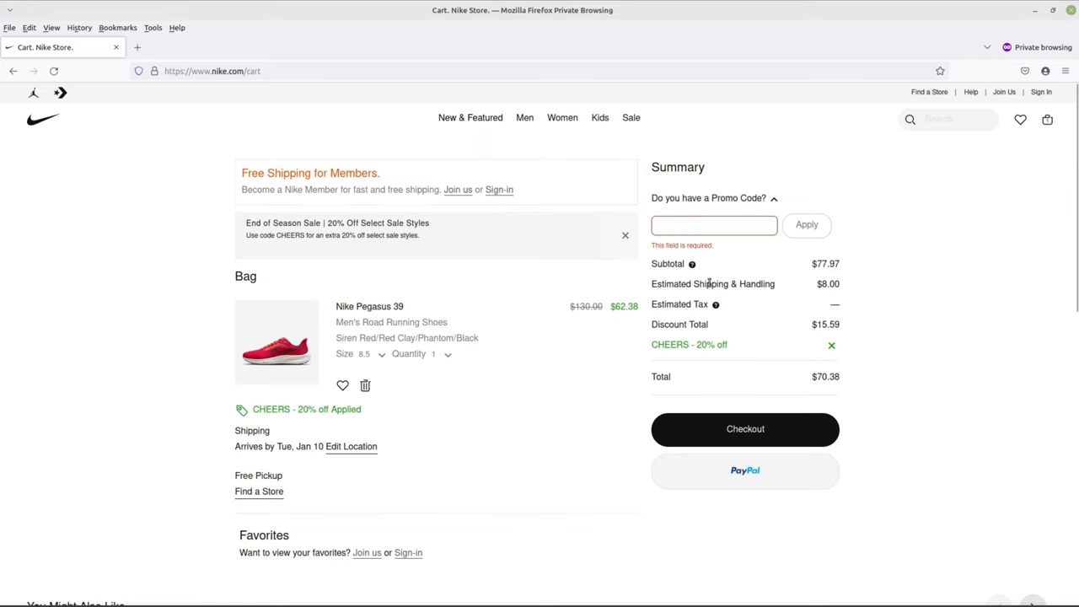
pyautogui.moveTo(620, 312)
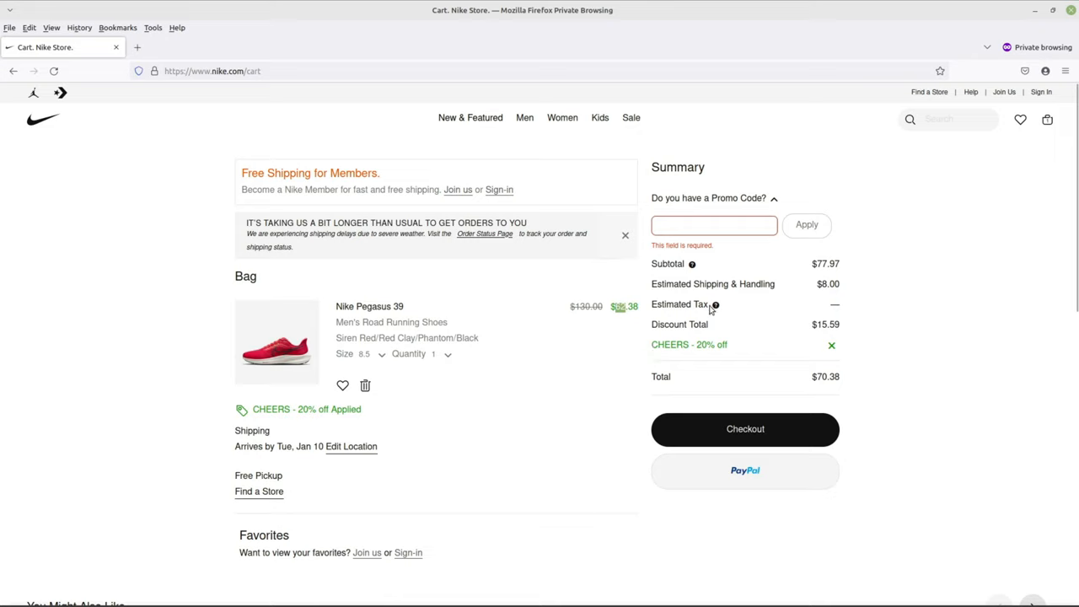
pyautogui.moveTo(924, 371)
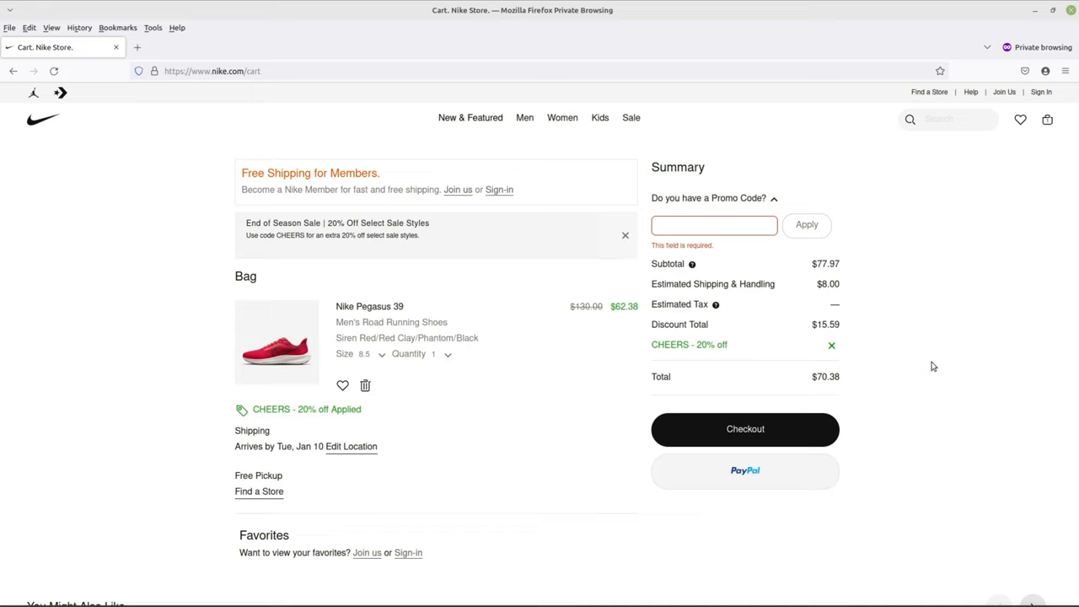
pyautogui.moveTo(921, 362)
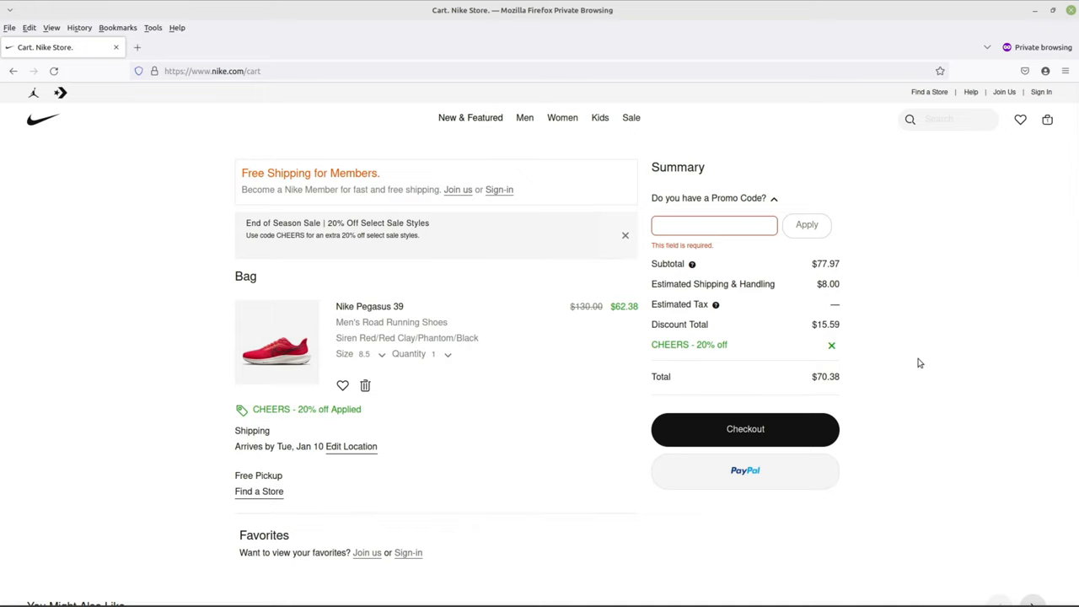